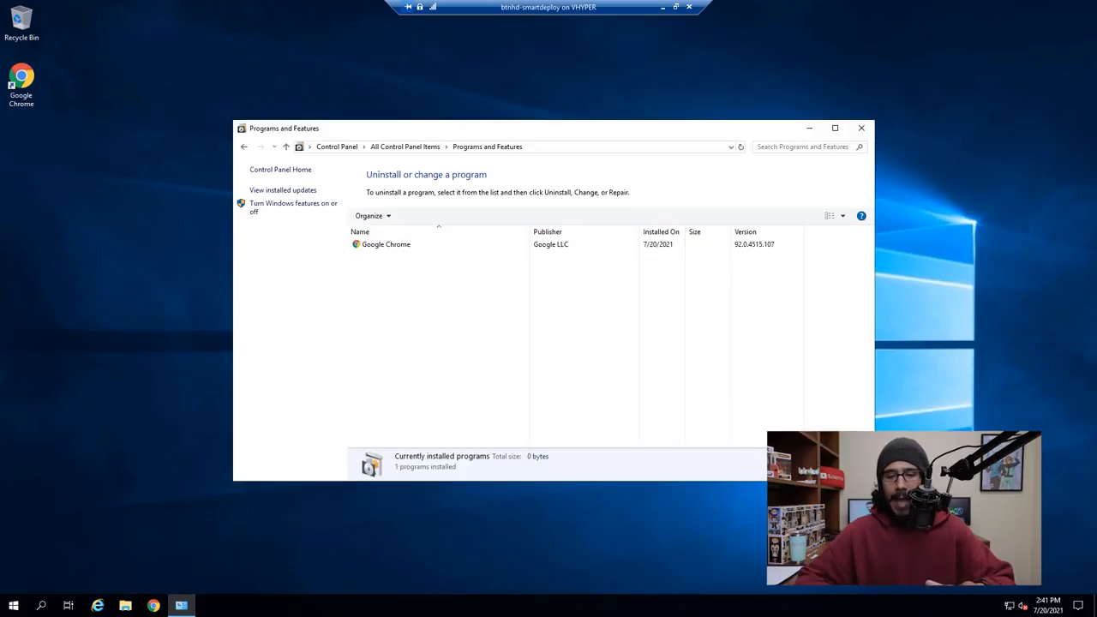
# Reveal the downloaded adksetup.exe in the Downloads folder from Chrome's download bar
pyautogui.click(834, 128)
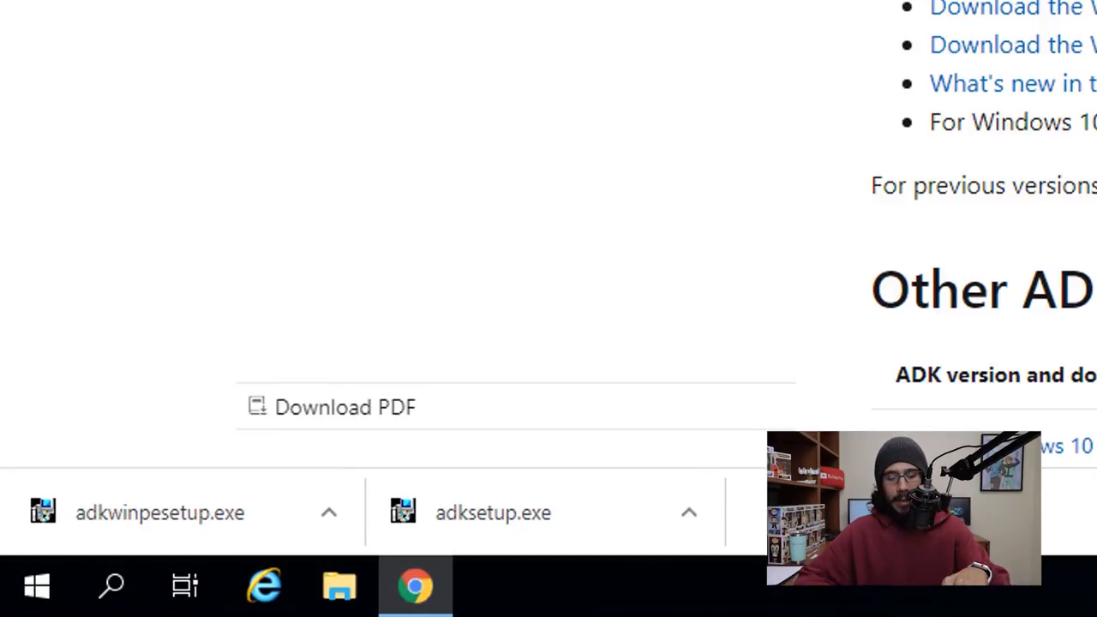
pyautogui.click(329, 512)
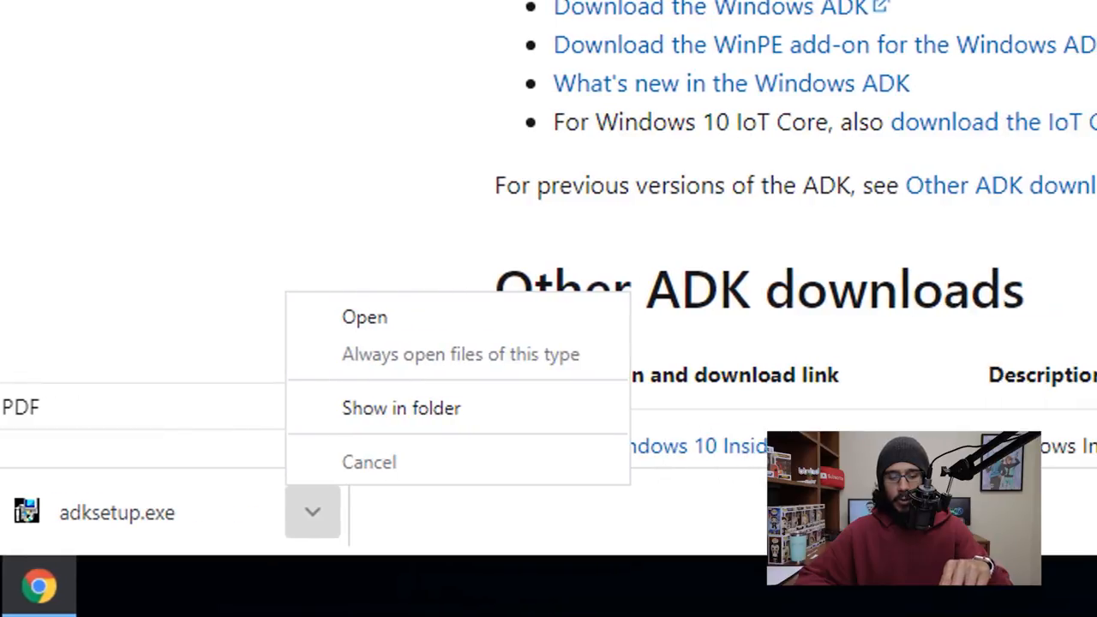
pyautogui.click(401, 408)
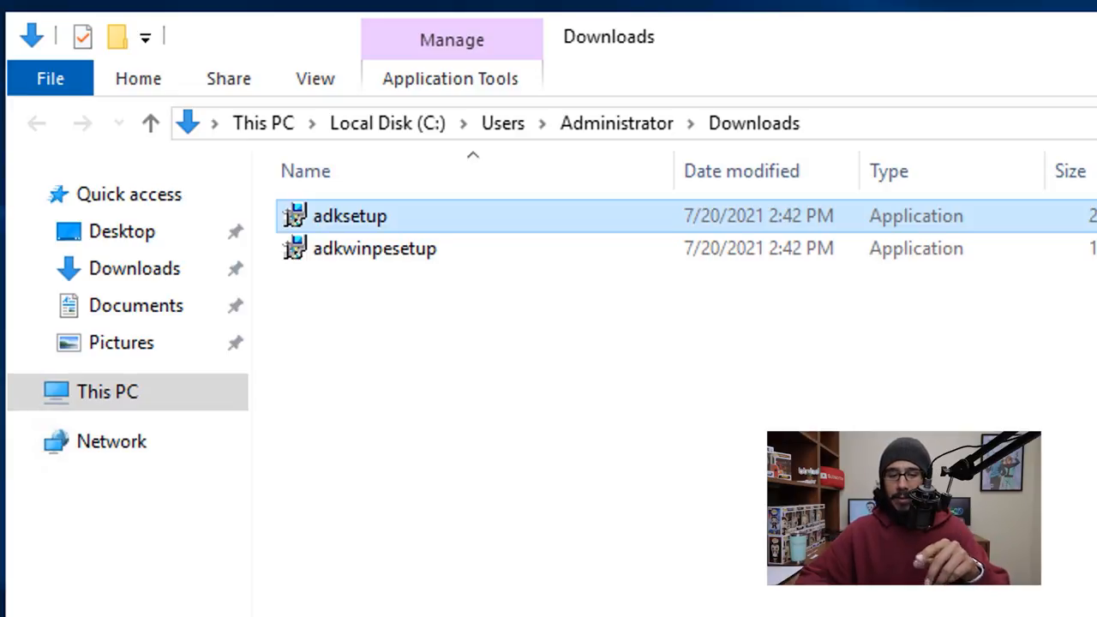
# Launch adksetup from the Downloads folder's context menu
pyautogui.rightClick(349, 215)
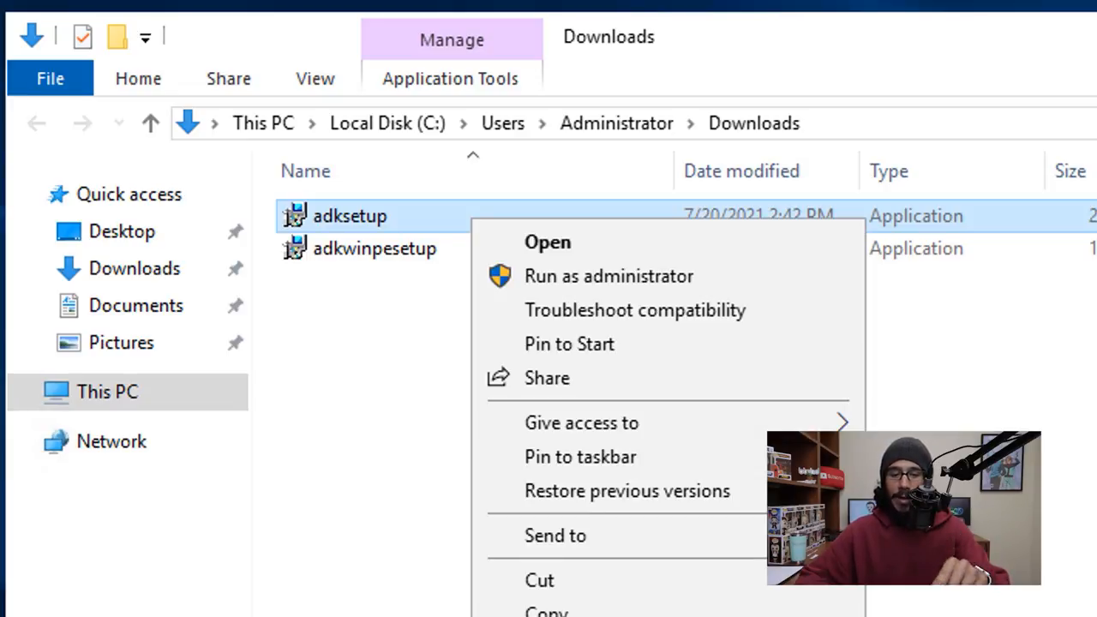
pyautogui.click(548, 242)
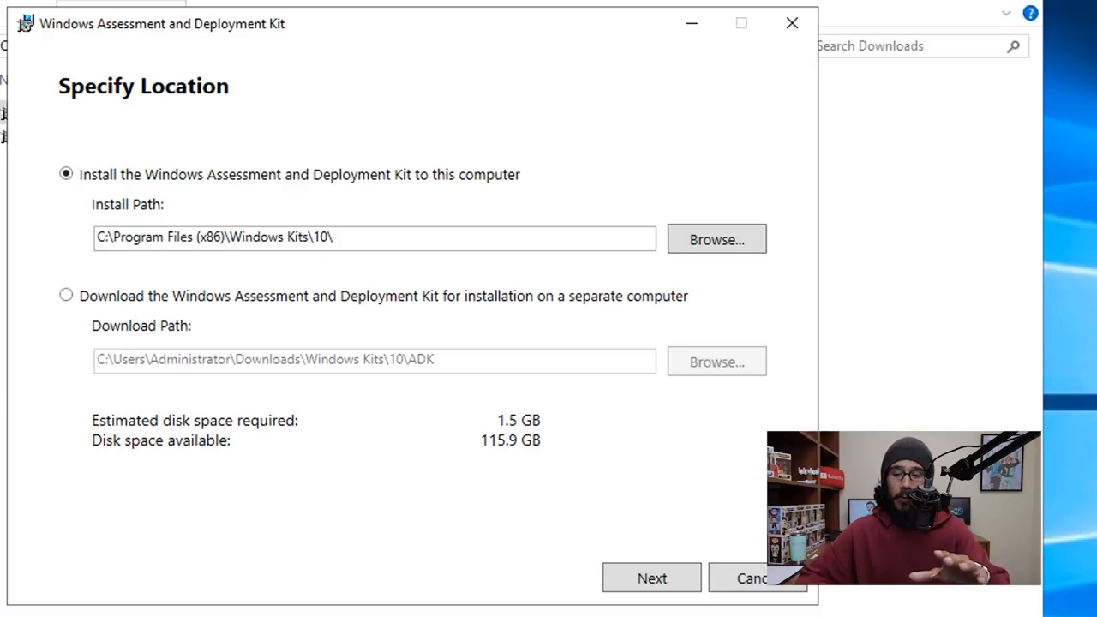
# Install the ADK at the default location with default features, accepting the license, then run adkwinpesetup
pyautogui.click(651, 578)
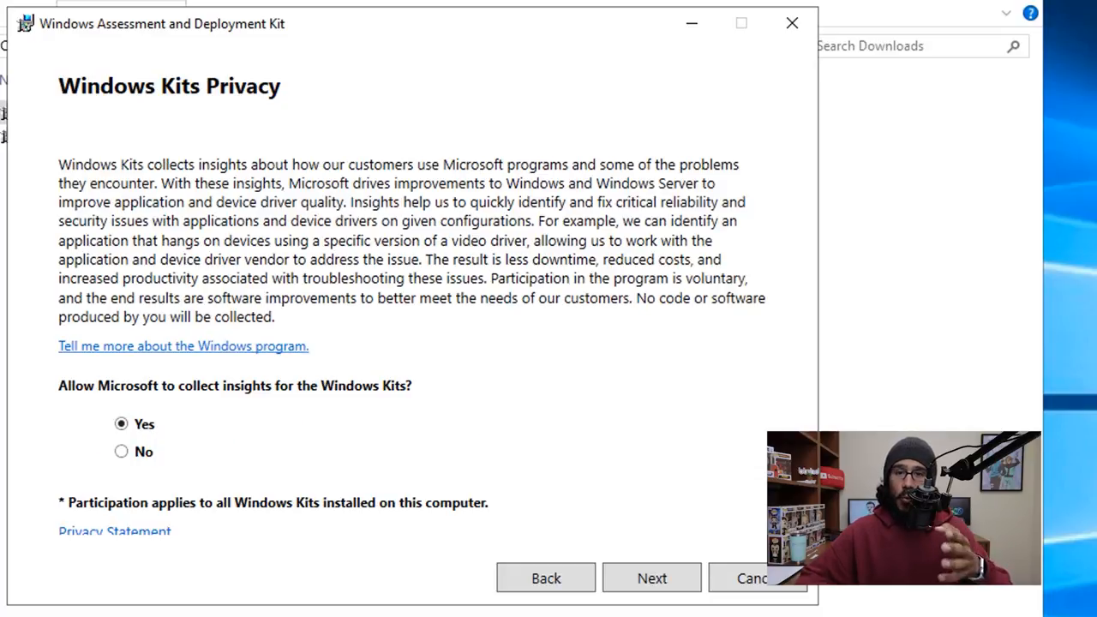
pyautogui.click(651, 578)
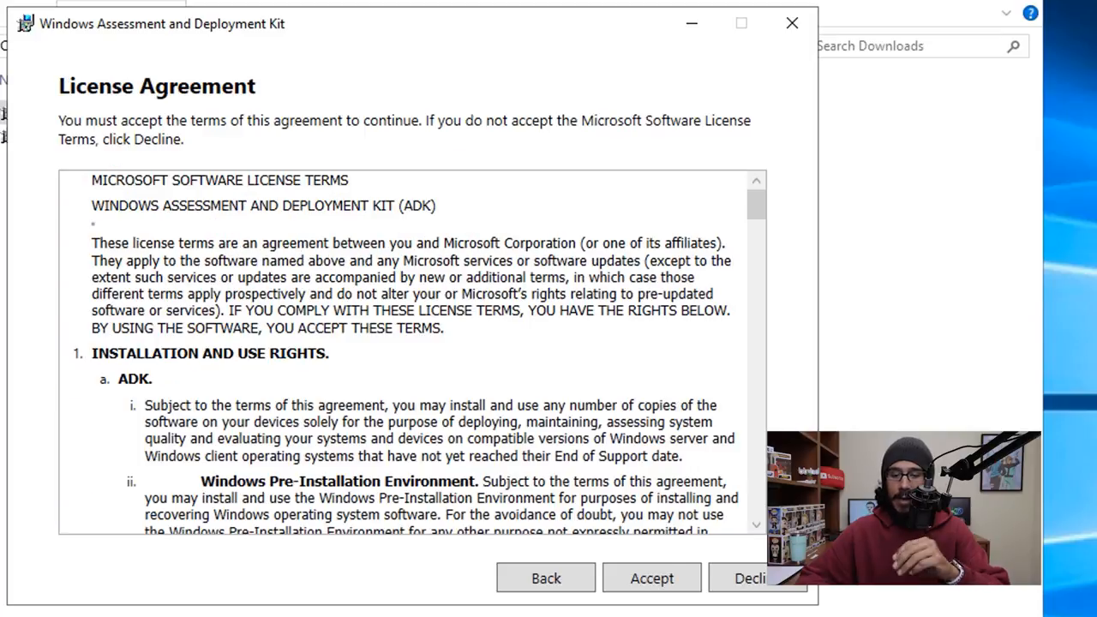
pyautogui.click(651, 578)
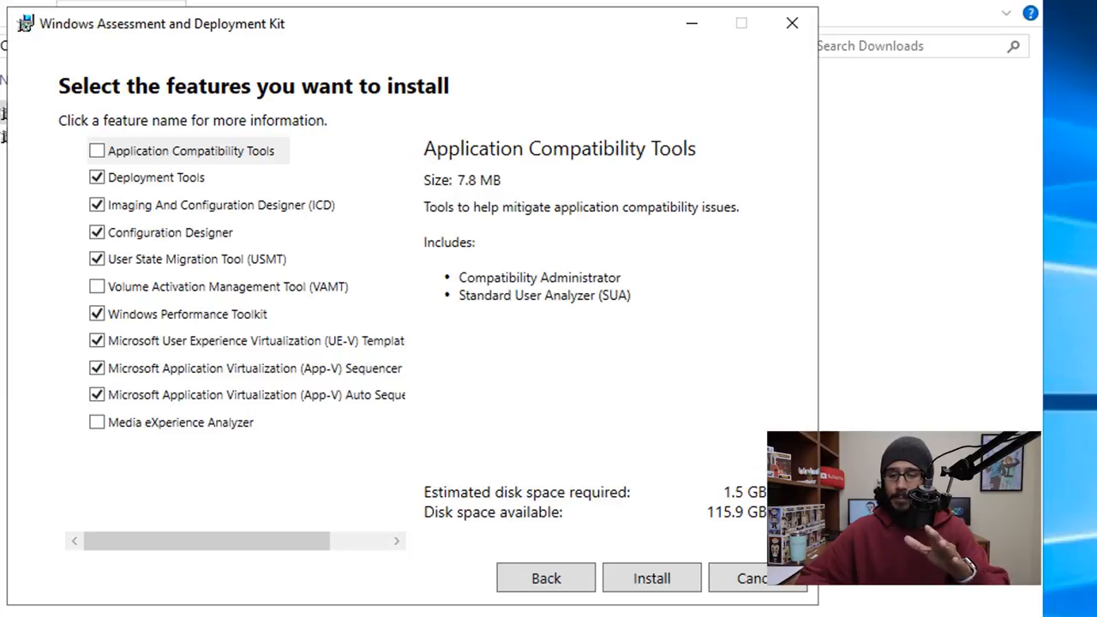
pyautogui.click(652, 578)
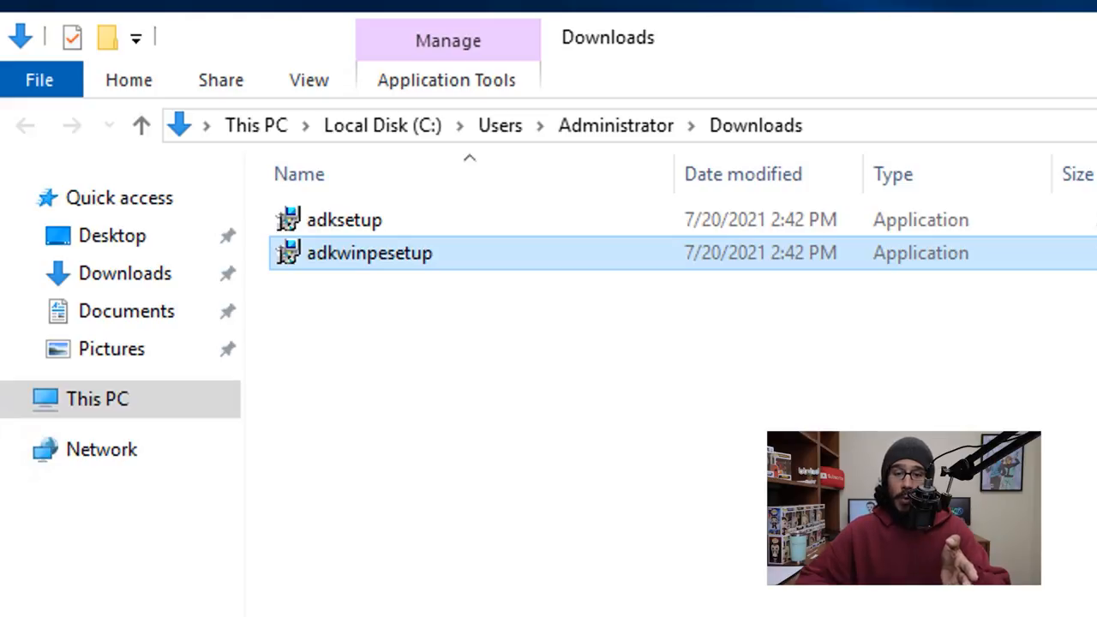
pyautogui.rightClick(369, 253)
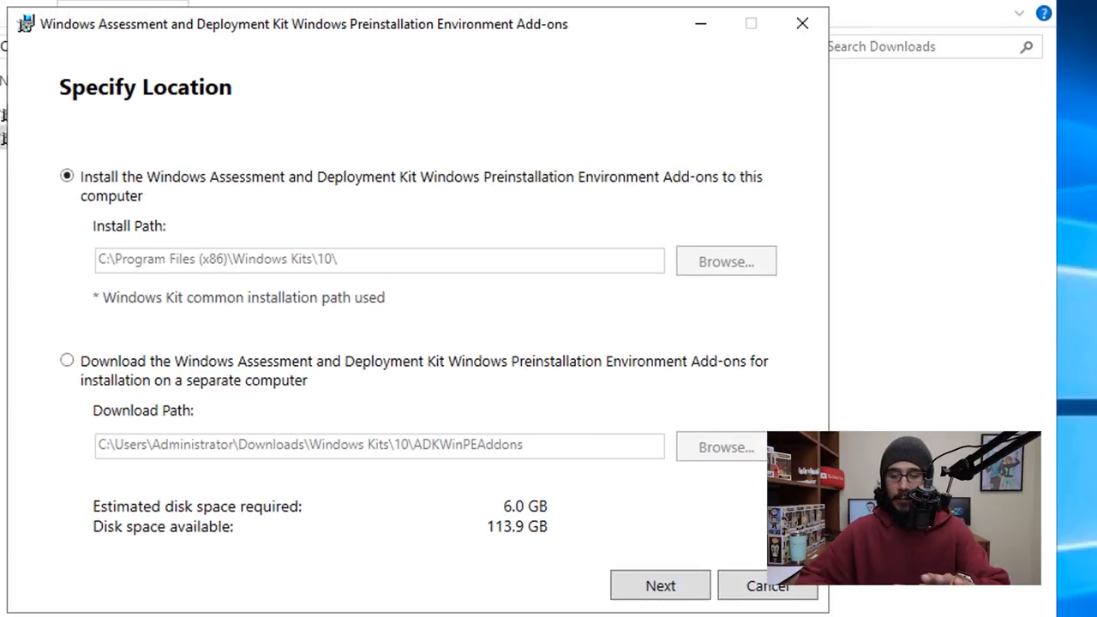
# Install the Windows PE add-on at the default path, declining insights sharing
pyautogui.click(660, 586)
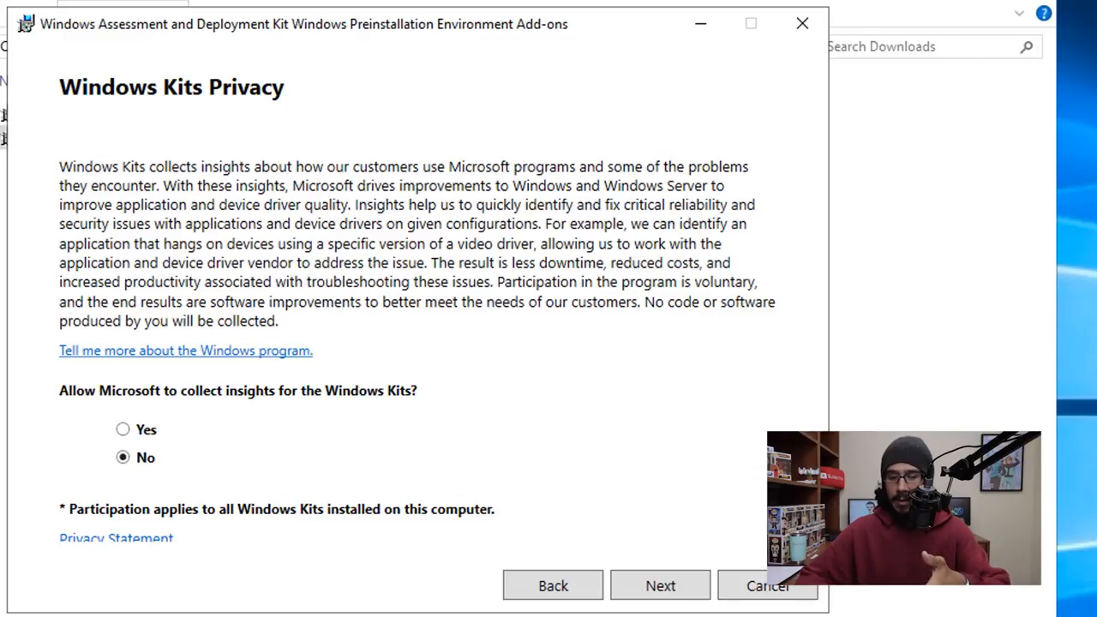
pyautogui.click(660, 585)
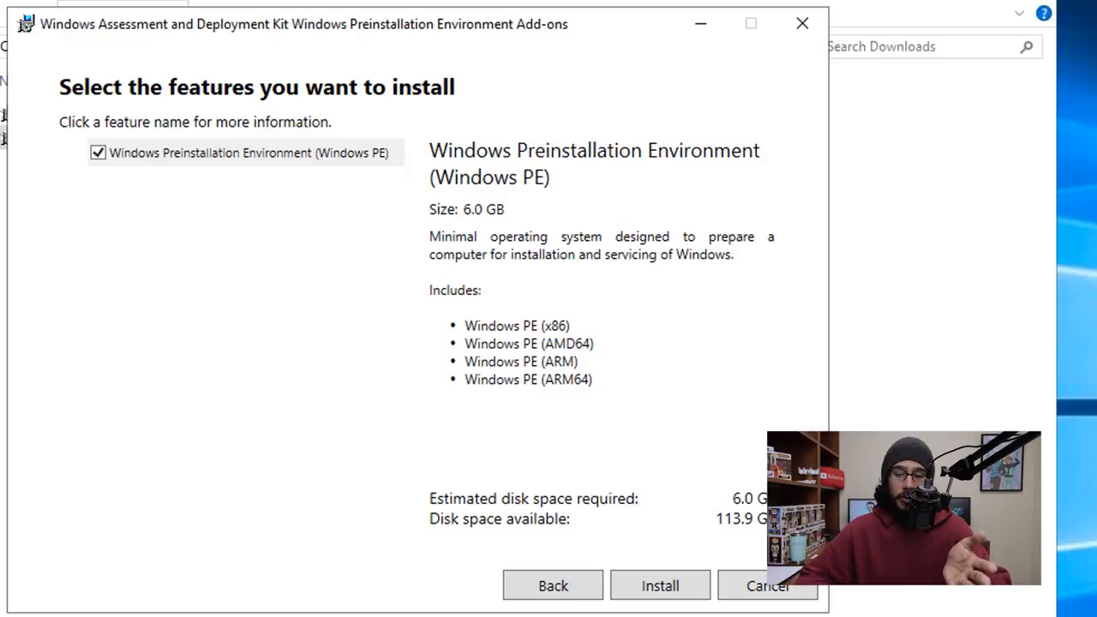
pyautogui.click(660, 585)
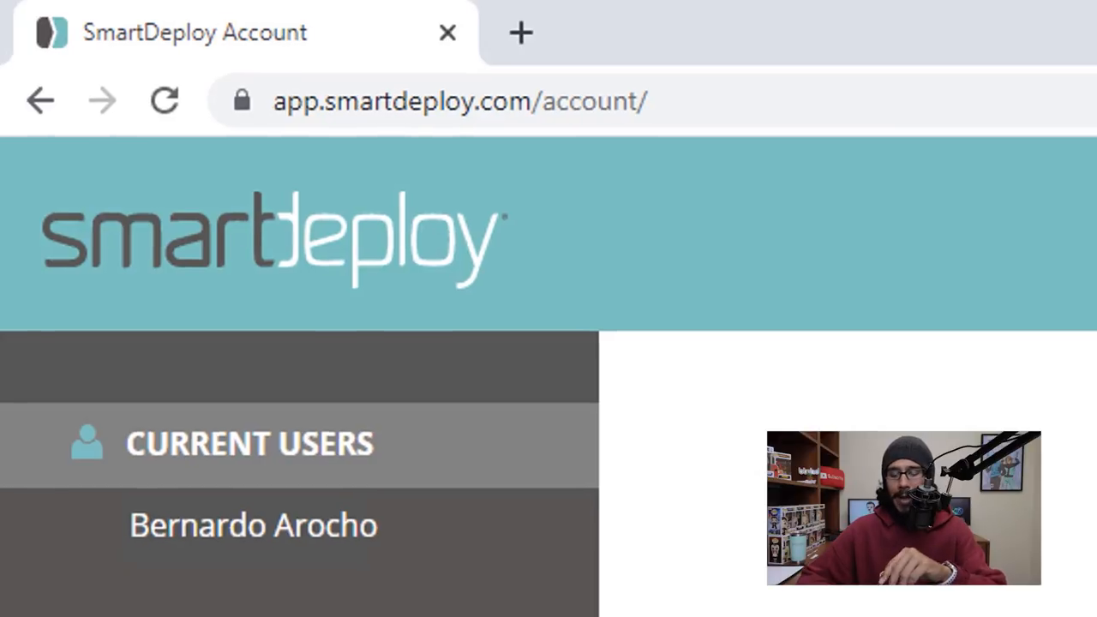
# Download SDESetup.exe from the SmartDeploy portal and reveal it in Downloads
pyautogui.scroll(-3)
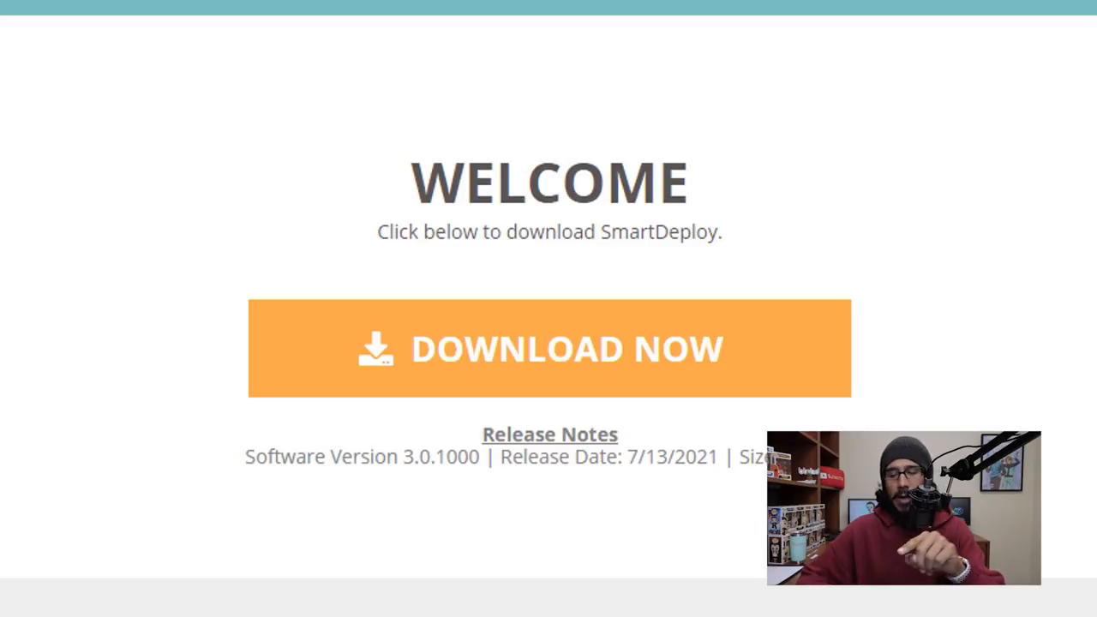
pyautogui.click(549, 348)
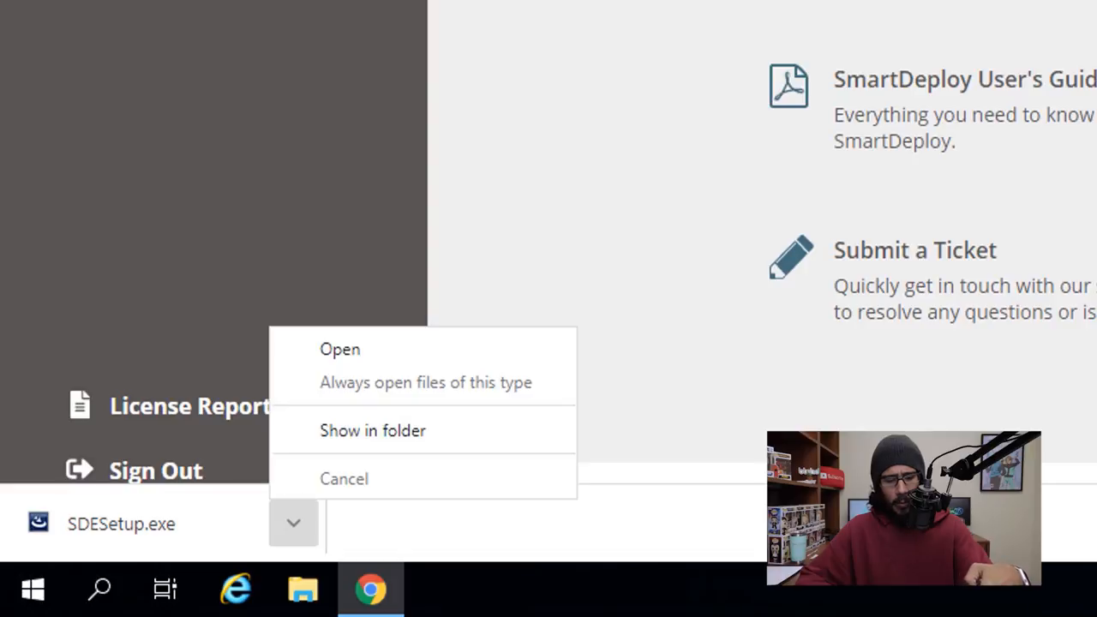
pyautogui.click(372, 431)
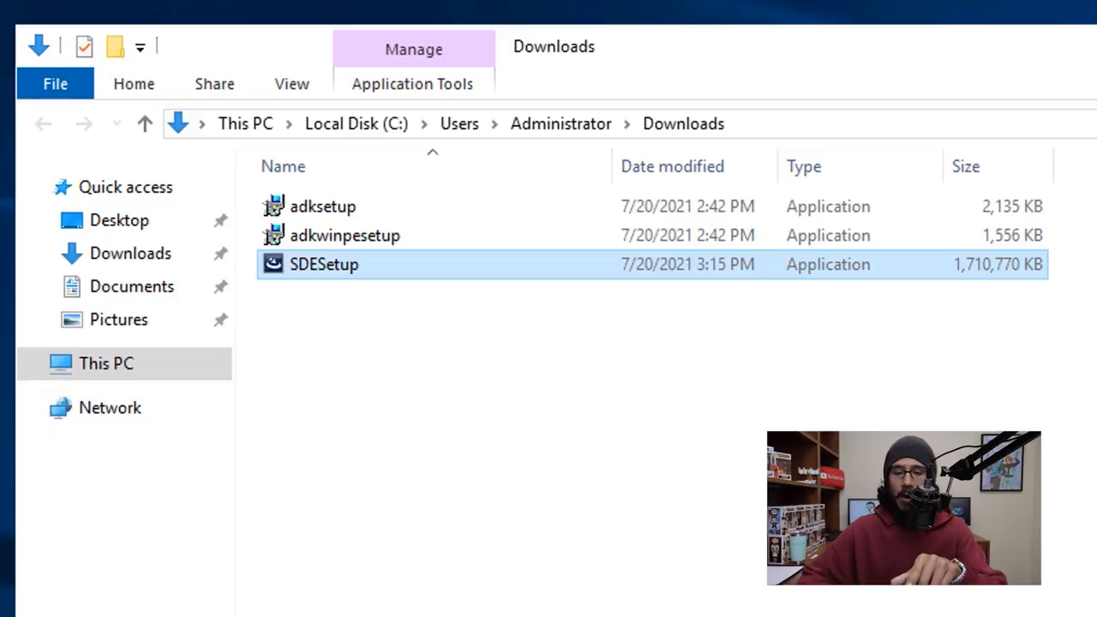
# Open SDESetup's context menu in Downloads to launch the installer
pyautogui.rightClick(324, 264)
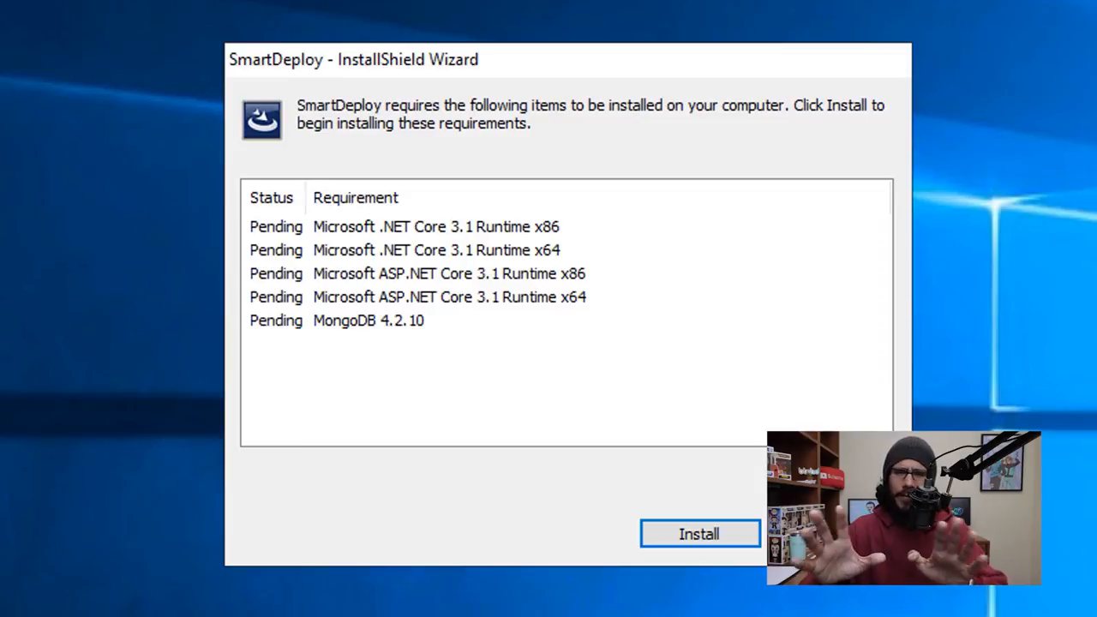
# Install the .NET Core and MongoDB prerequisites, accept the license, and finish launching SmartDeploy
pyautogui.click(699, 533)
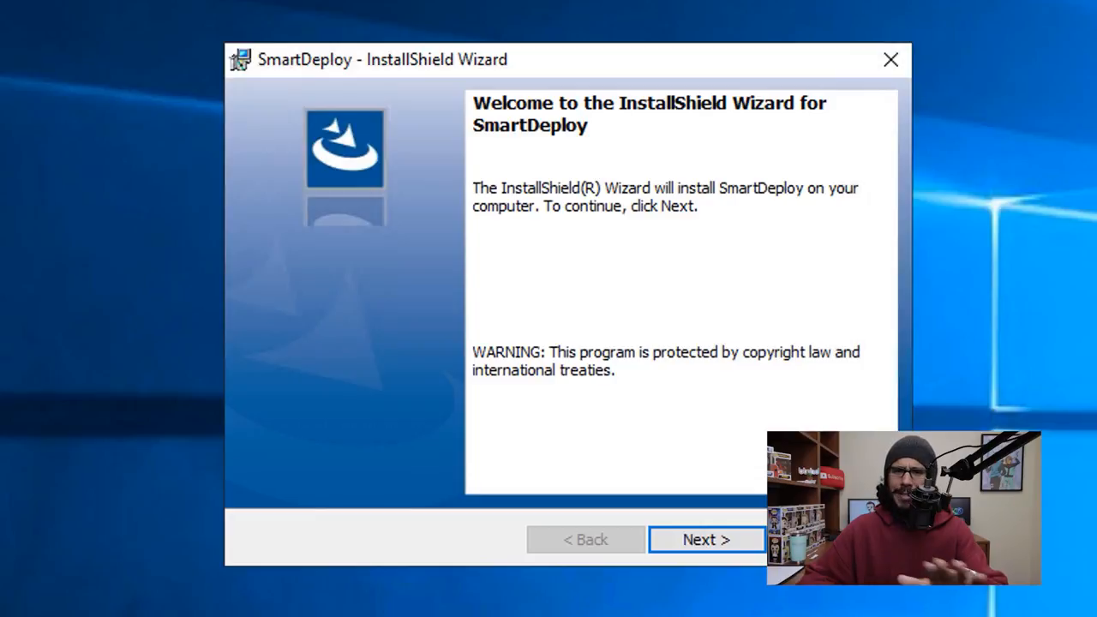
pyautogui.click(706, 540)
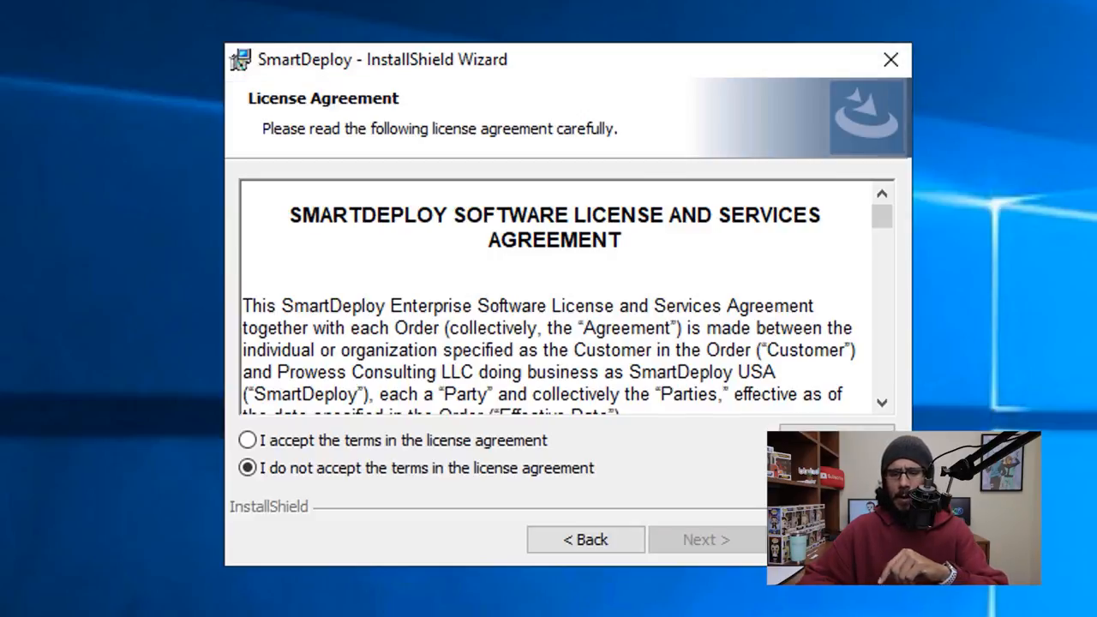
pyautogui.click(247, 440)
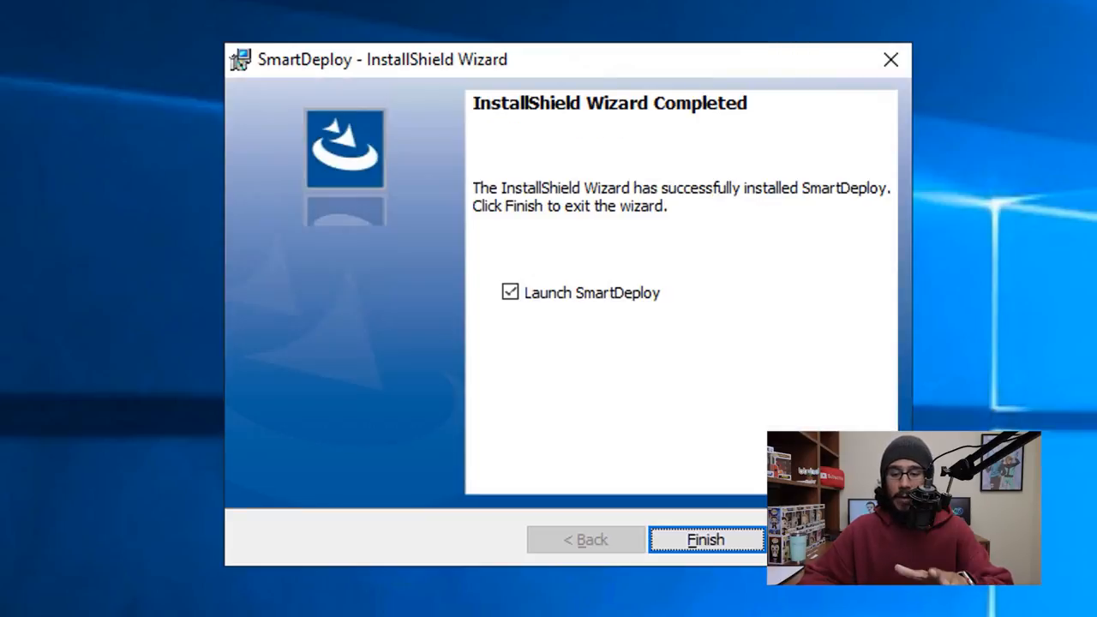
pyautogui.click(705, 540)
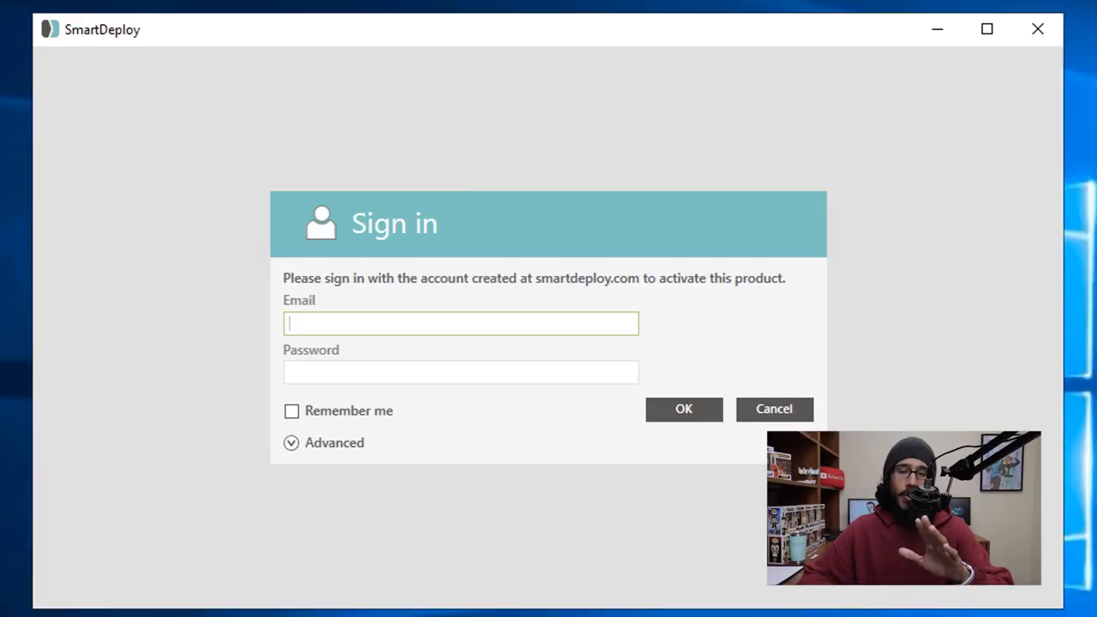
# Enter the account email in the SmartDeploy sign-in prompt
pyautogui.click(684, 409)
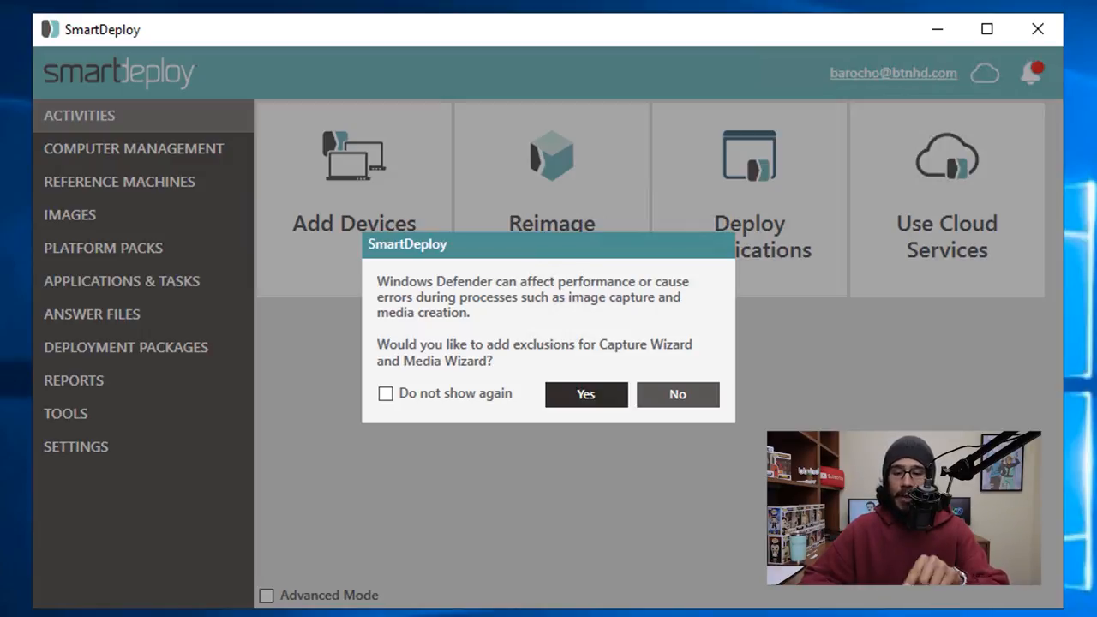
# Answer the Windows Defender exclusions prompt, then read Chrome's V2-to-V3 upgrade guide
pyautogui.click(677, 395)
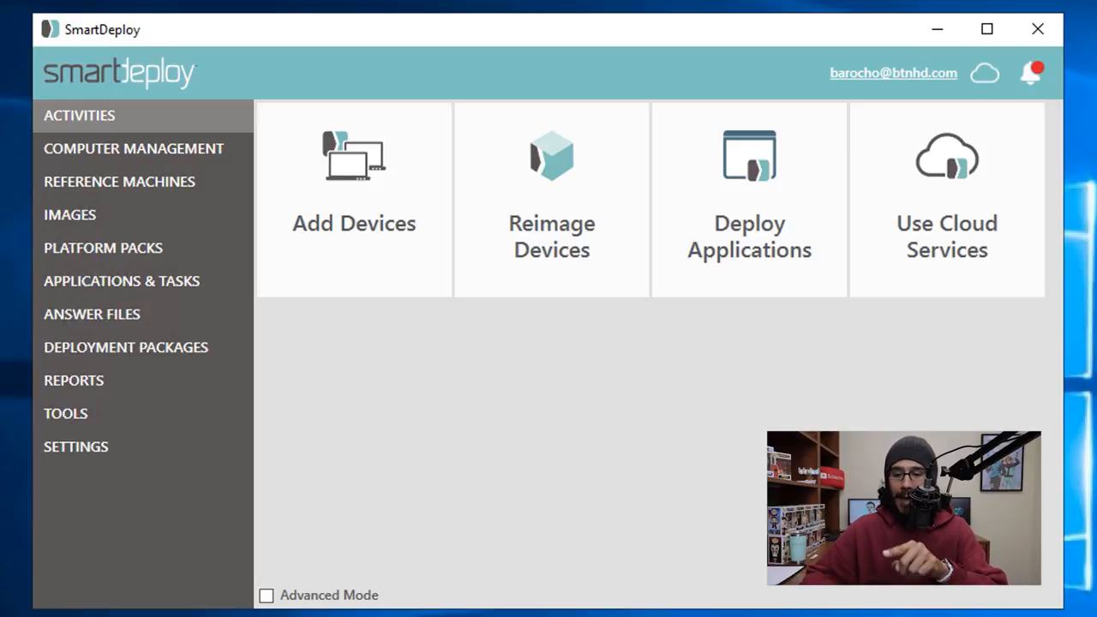
pyautogui.click(1032, 73)
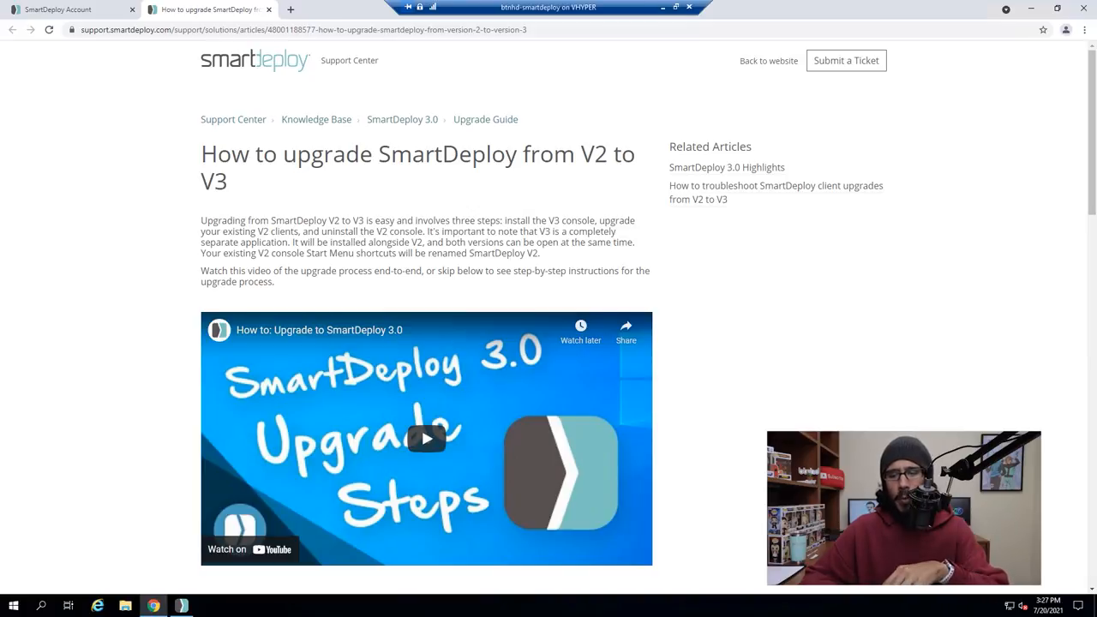
pyautogui.scroll(-3)
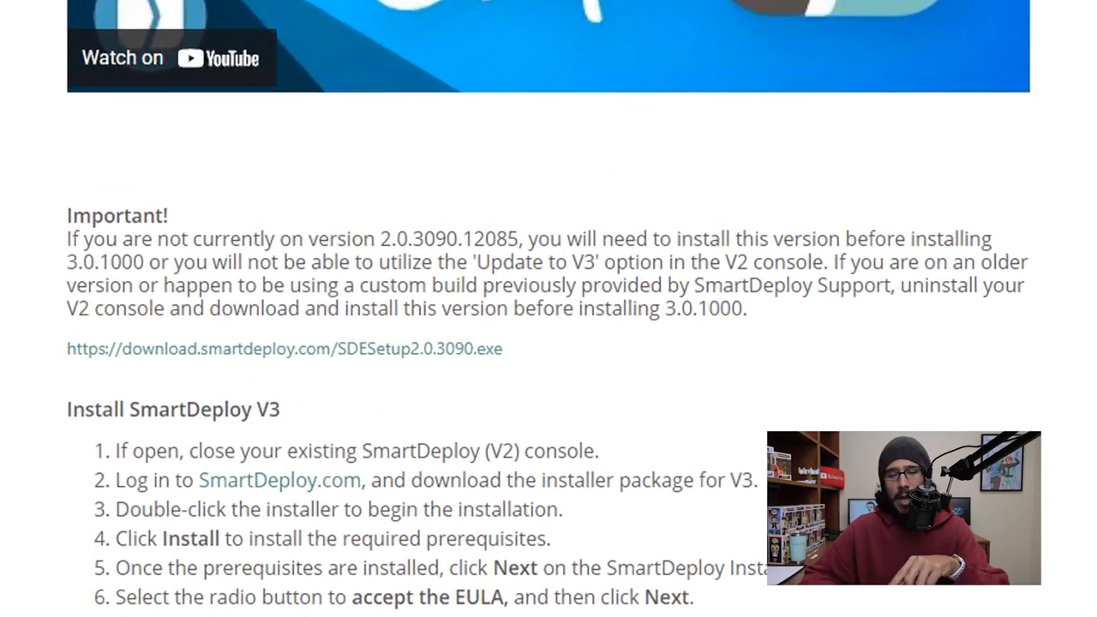